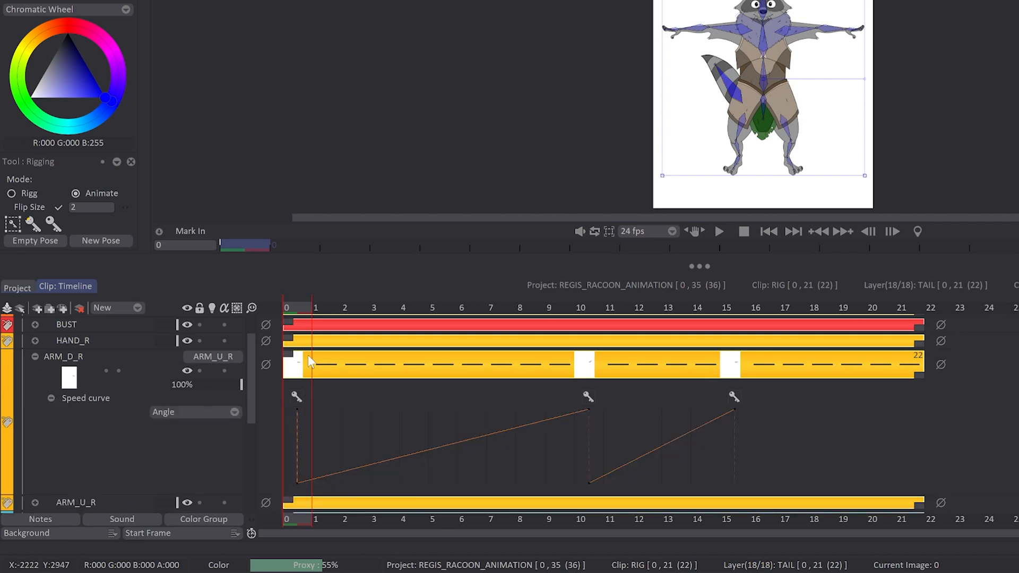
Step: Add an easing point to the ARM_D_R speed curve, pull it into a dip, and keep Spline interpolation
{"action": "left_click", "coordinate": [432, 308]}
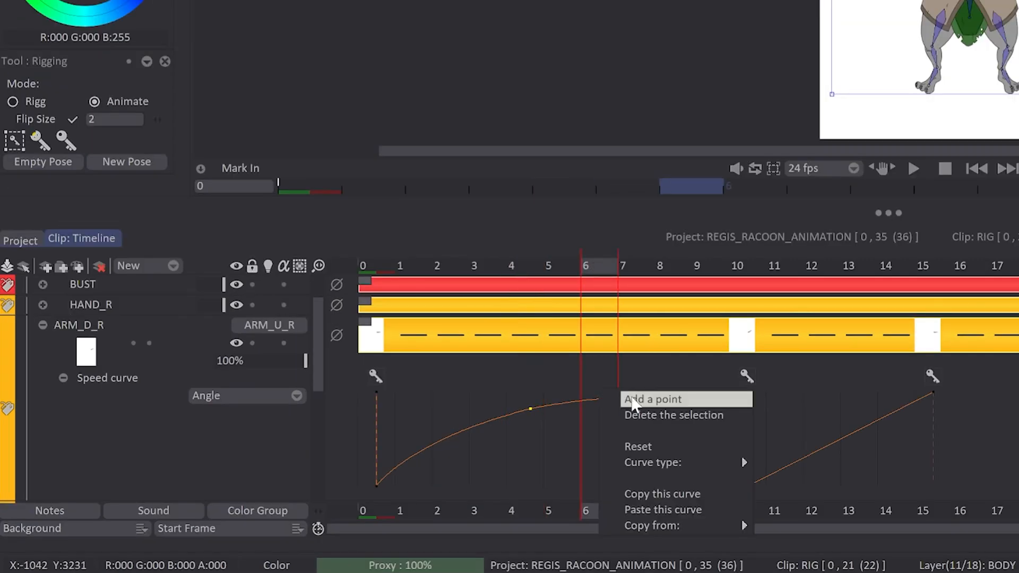
{"action": "left_click", "coordinate": [656, 399]}
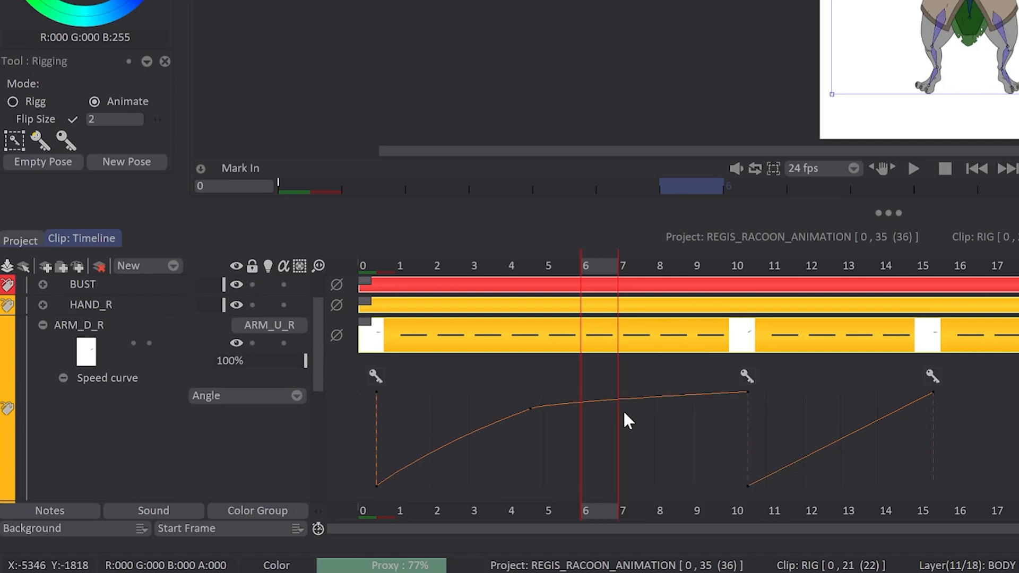
{"action": "left_click_drag", "start_coordinate": [628, 420], "coordinate": [601, 448]}
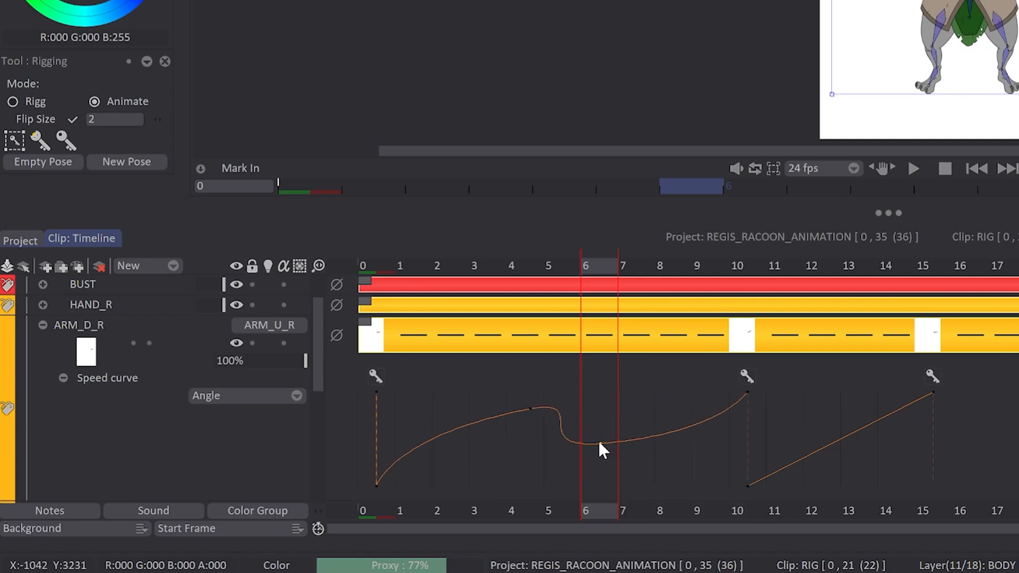
{"action": "right_click", "coordinate": [598, 448]}
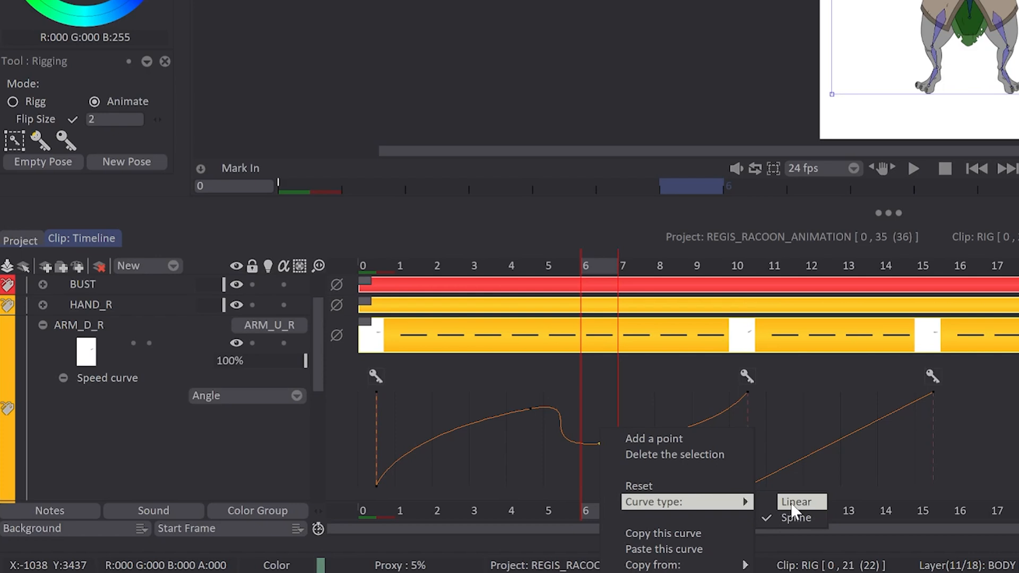
{"action": "left_click", "coordinate": [794, 518]}
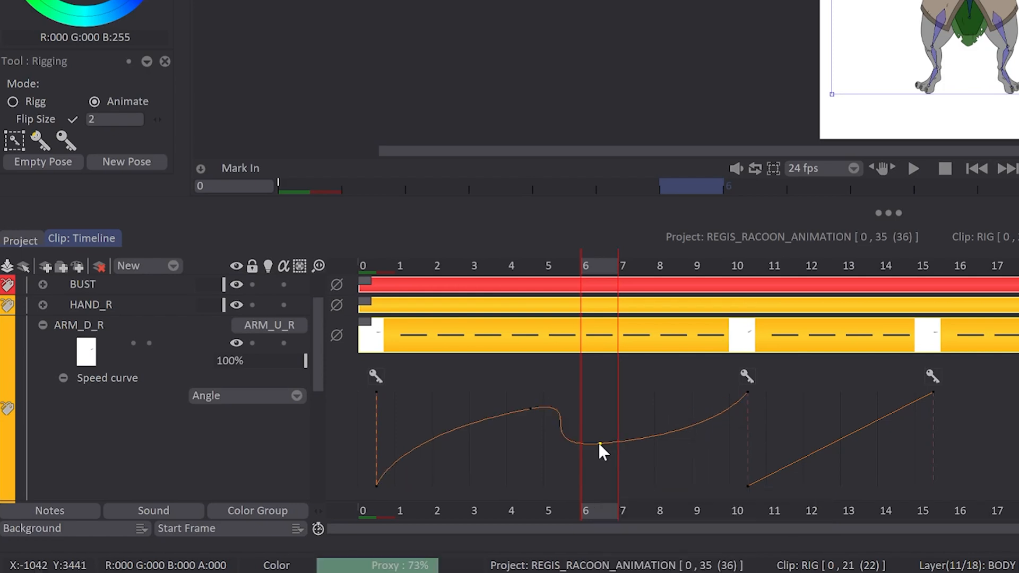
{"action": "right_click", "coordinate": [598, 445]}
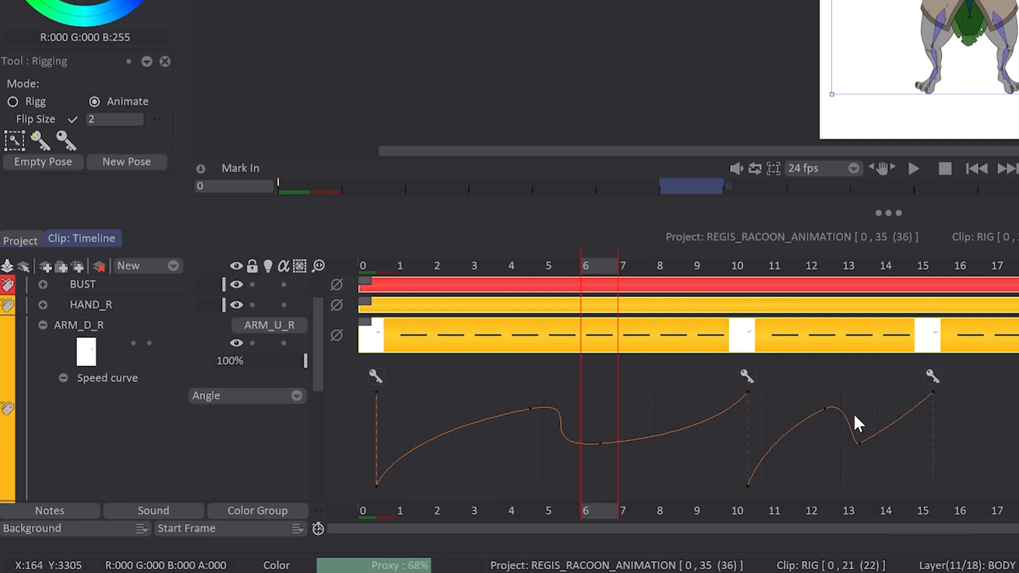
{"action": "right_click", "coordinate": [852, 426]}
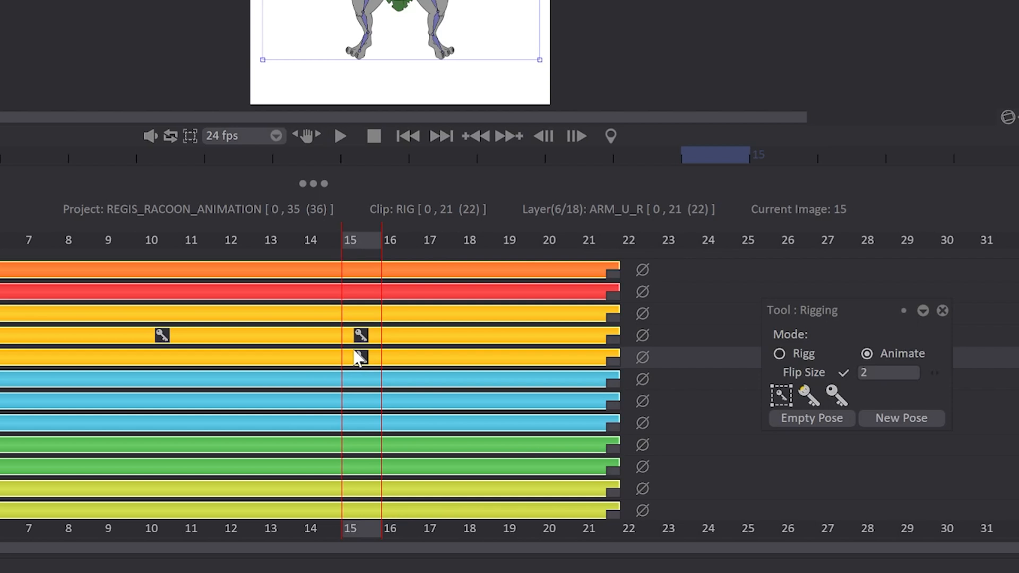
Step: Delete the ARM_U_R key at frame 15 along with its children layers' keys
{"action": "right_click", "coordinate": [360, 357]}
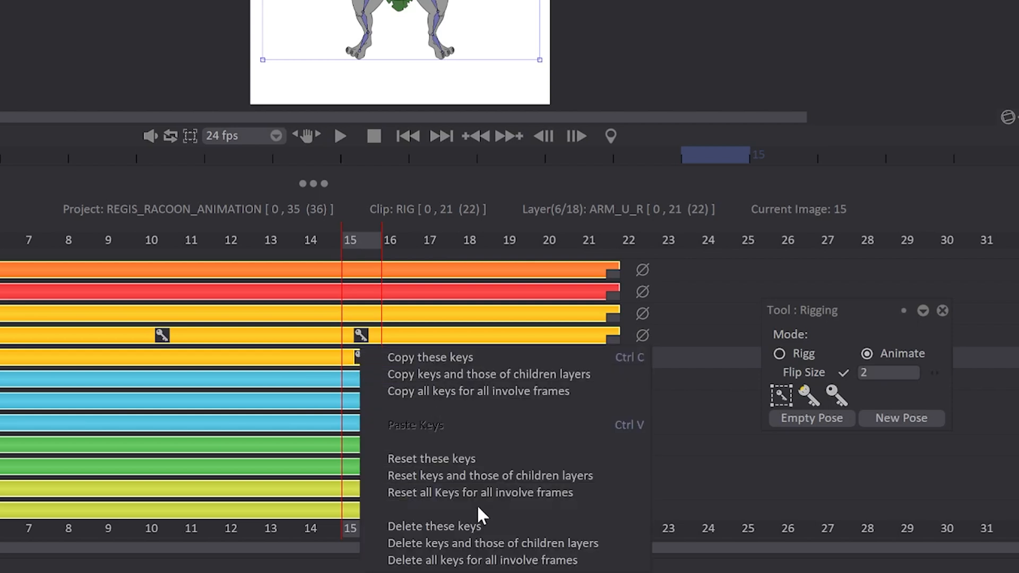
{"action": "mouse_move", "coordinate": [434, 527]}
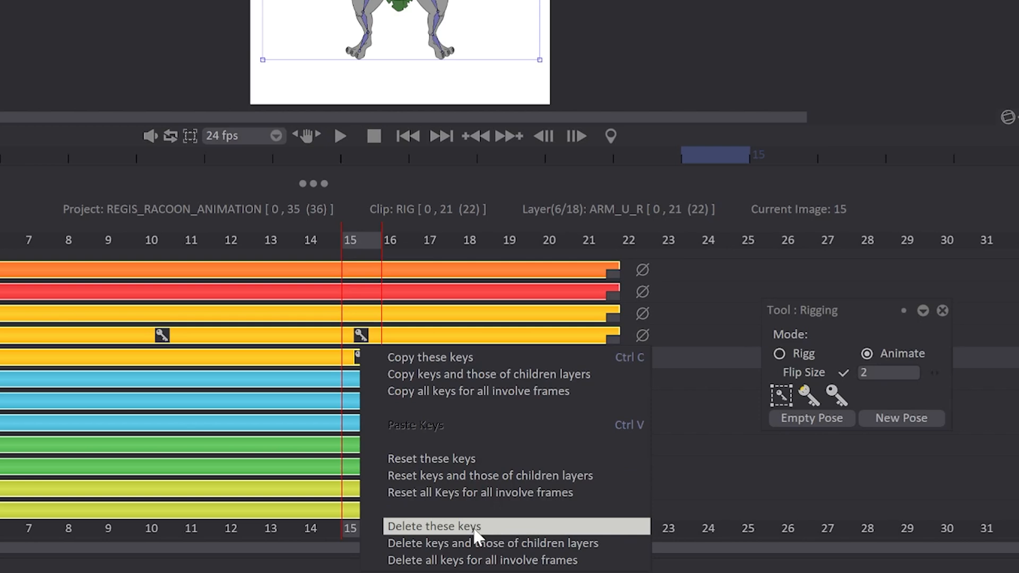
{"action": "mouse_move", "coordinate": [491, 544]}
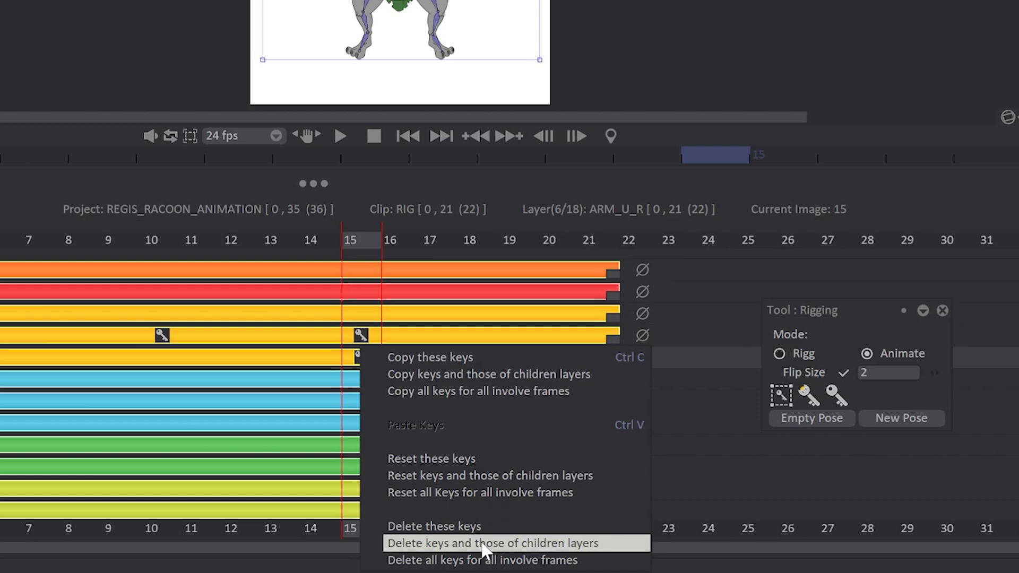
{"action": "mouse_move", "coordinate": [494, 560]}
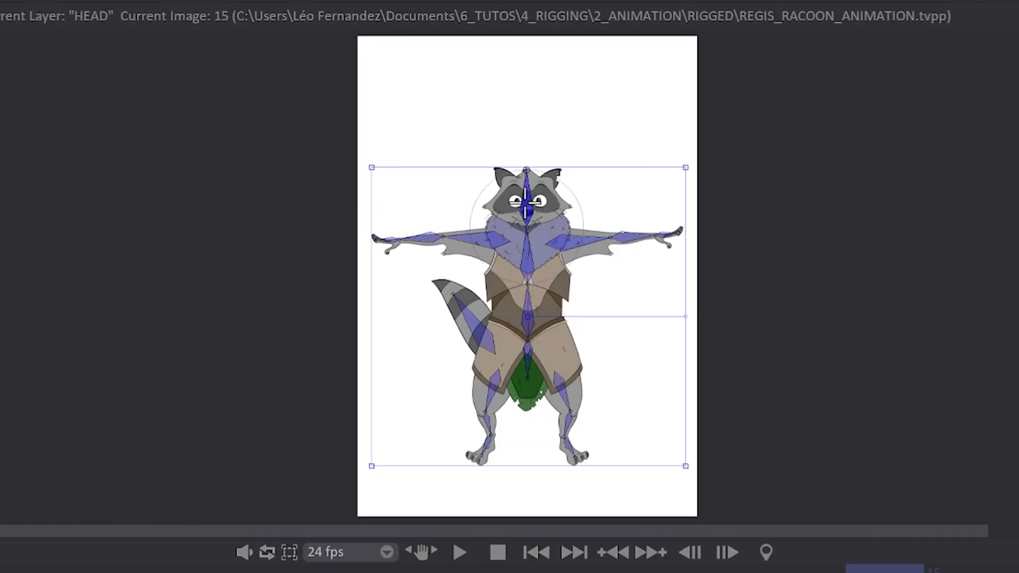
Step: Swap the head bone to the HEAD_[surprised] pose at frame 15 and expand the HEAD layer
{"action": "right_click", "coordinate": [526, 199]}
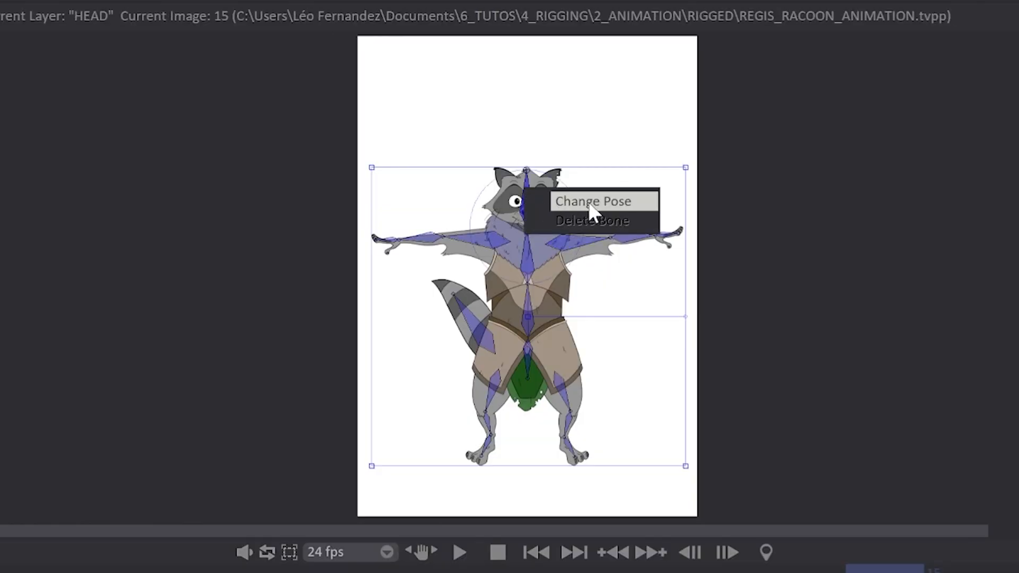
{"action": "left_click", "coordinate": [593, 201]}
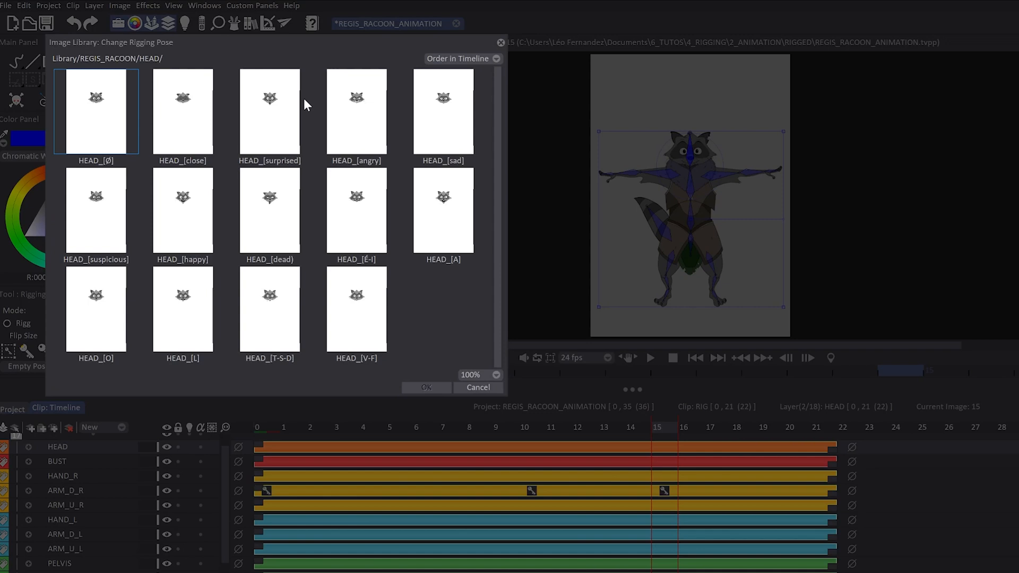
{"action": "left_click", "coordinate": [268, 112]}
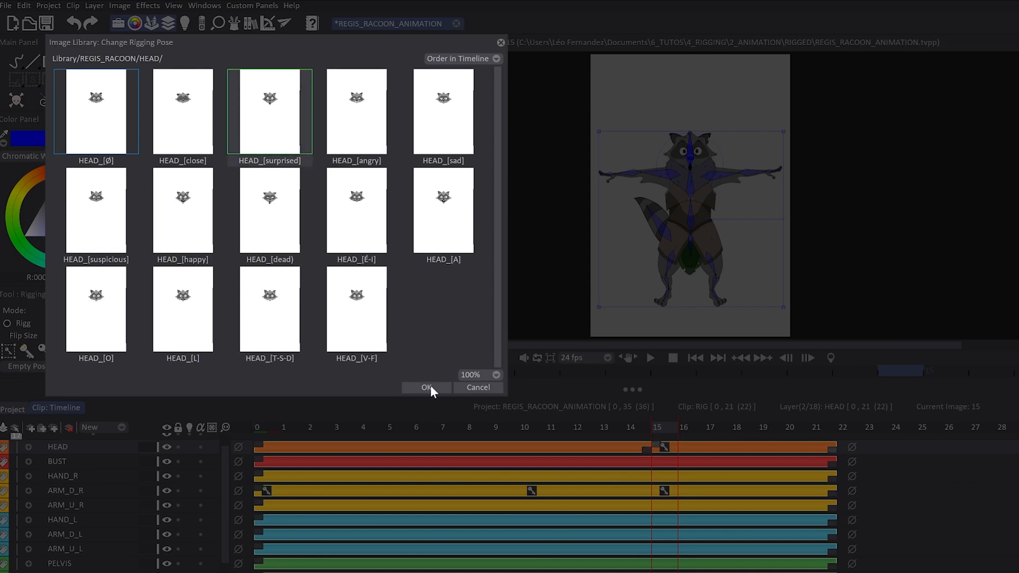
{"action": "left_click", "coordinate": [427, 388]}
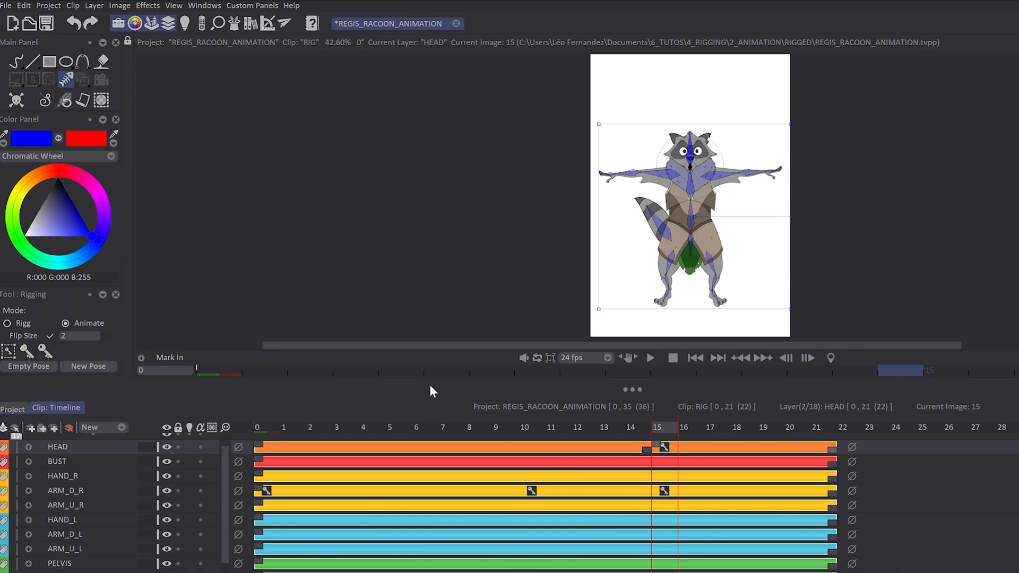
{"action": "left_click", "coordinate": [27, 447]}
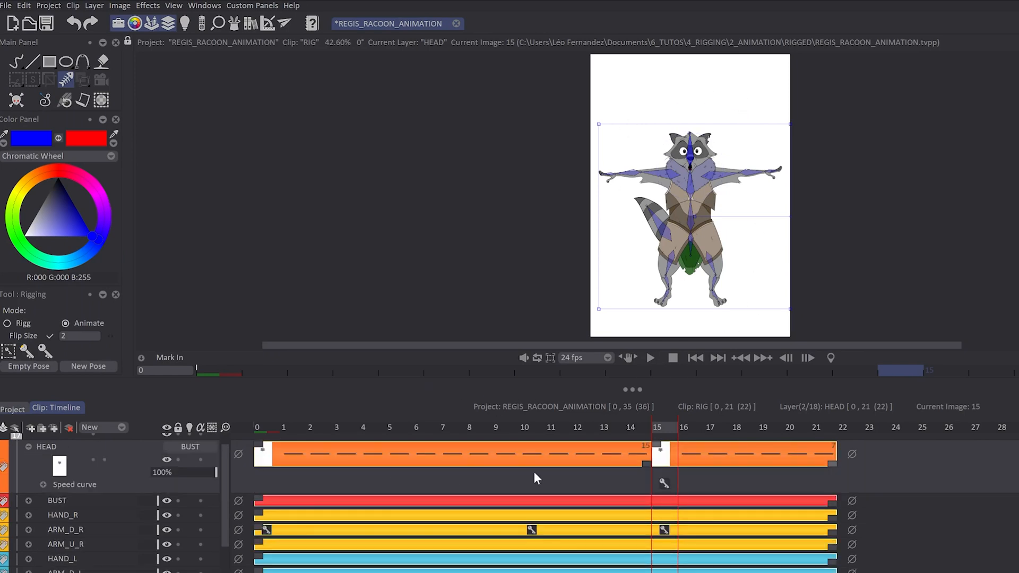